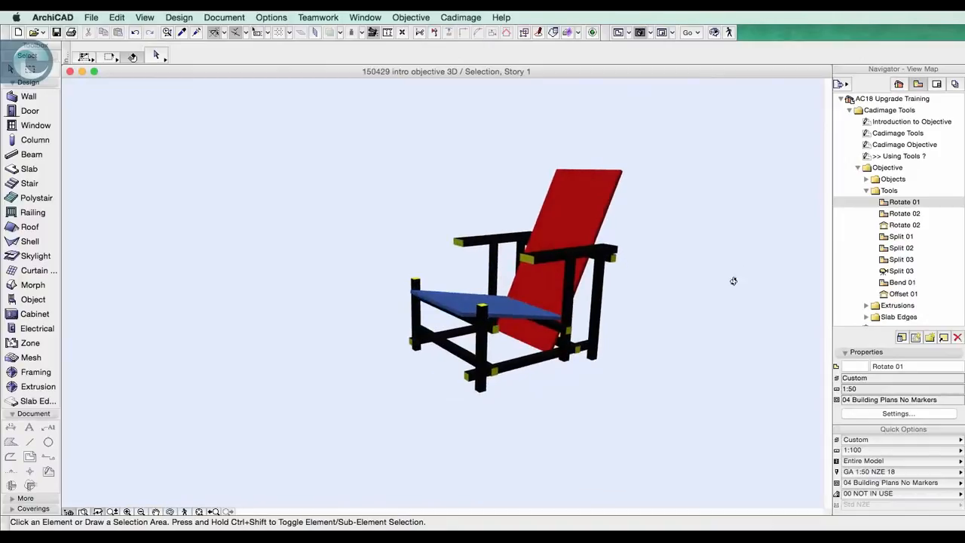
{"action": "mouse_move", "coordinate": [686, 312]}
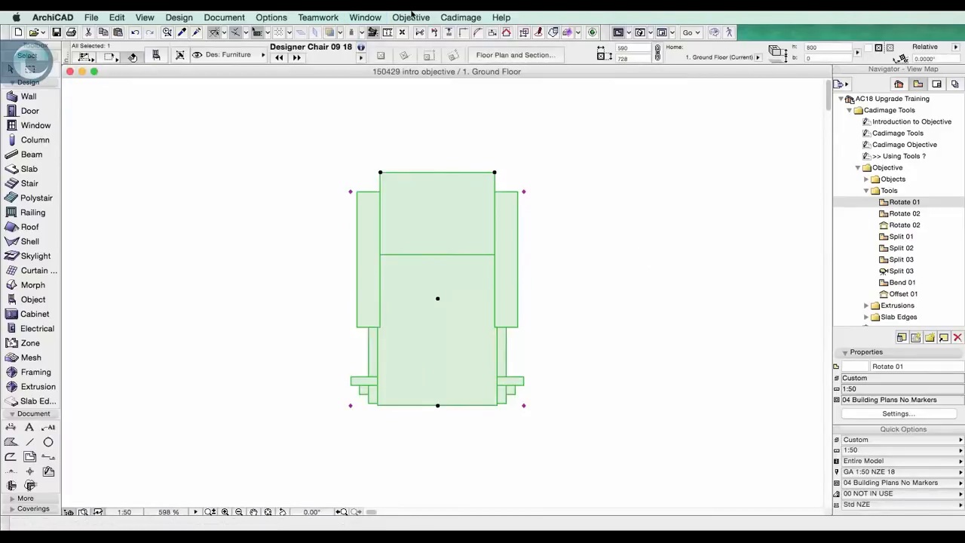
Rotate the designer chair with Objective Rotate, placing the axis at the chair's centre
{"action": "left_click", "coordinate": [410, 17]}
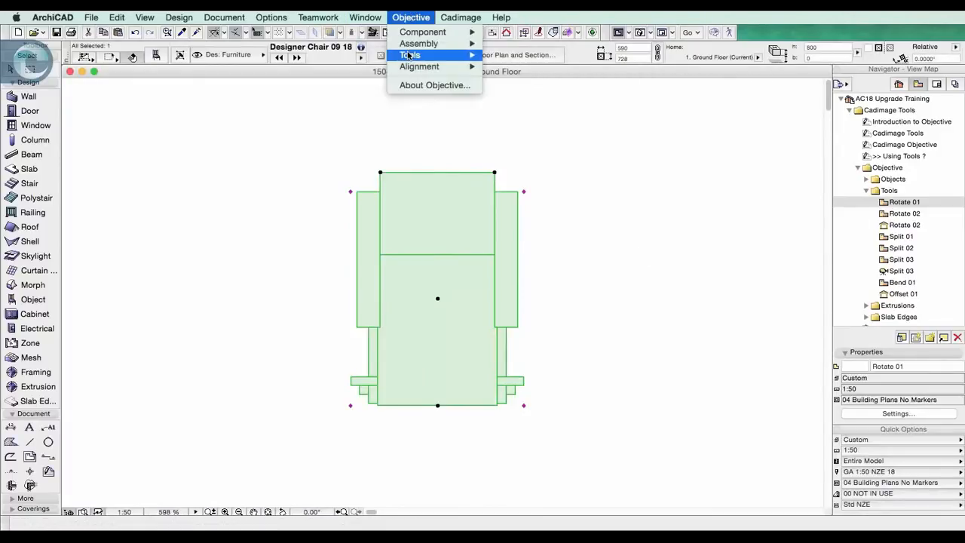
{"action": "left_click", "coordinate": [410, 54]}
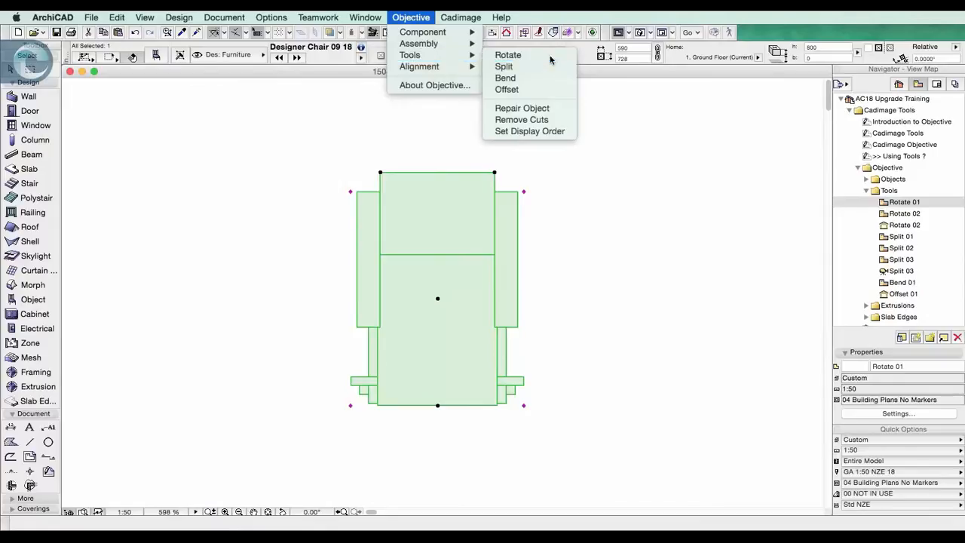
{"action": "left_click", "coordinate": [507, 54]}
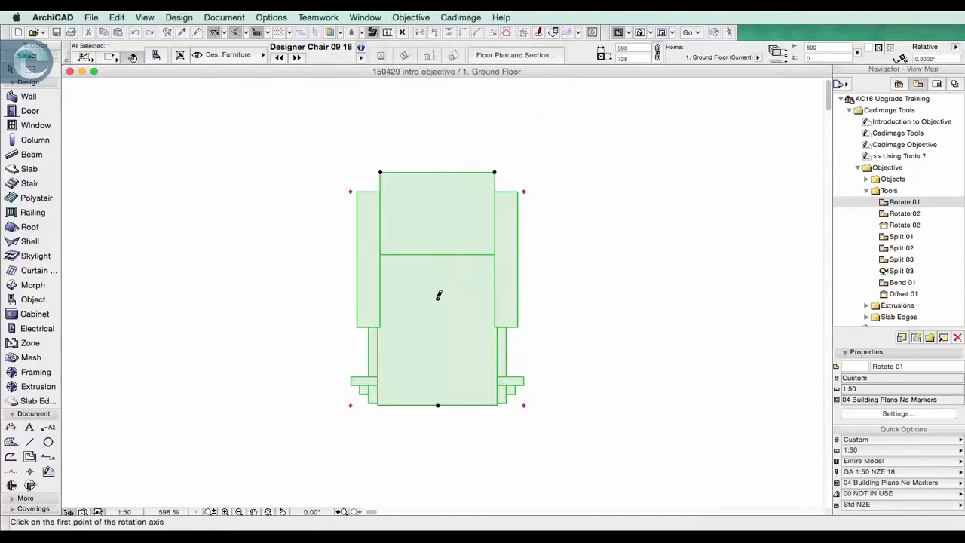
{"action": "left_click", "coordinate": [437, 298]}
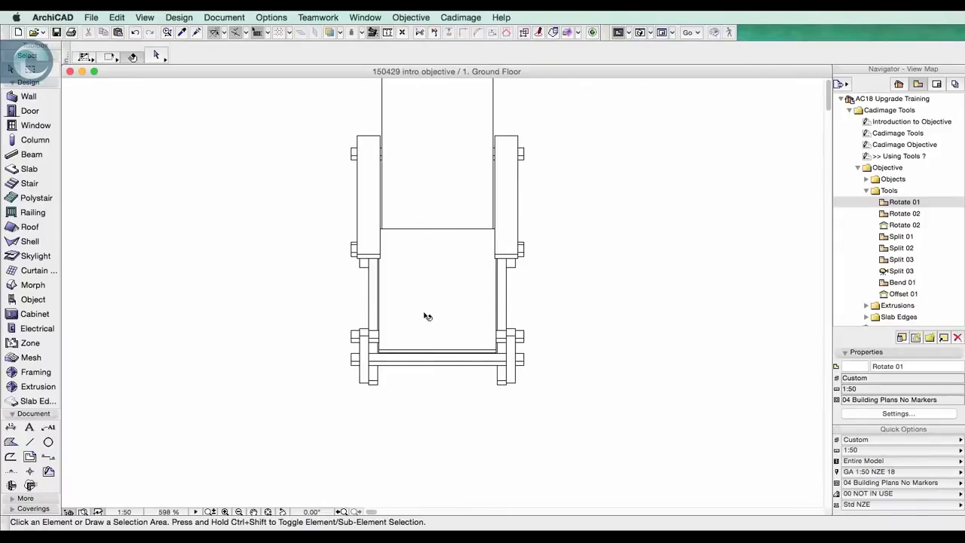
{"action": "mouse_move", "coordinate": [463, 312]}
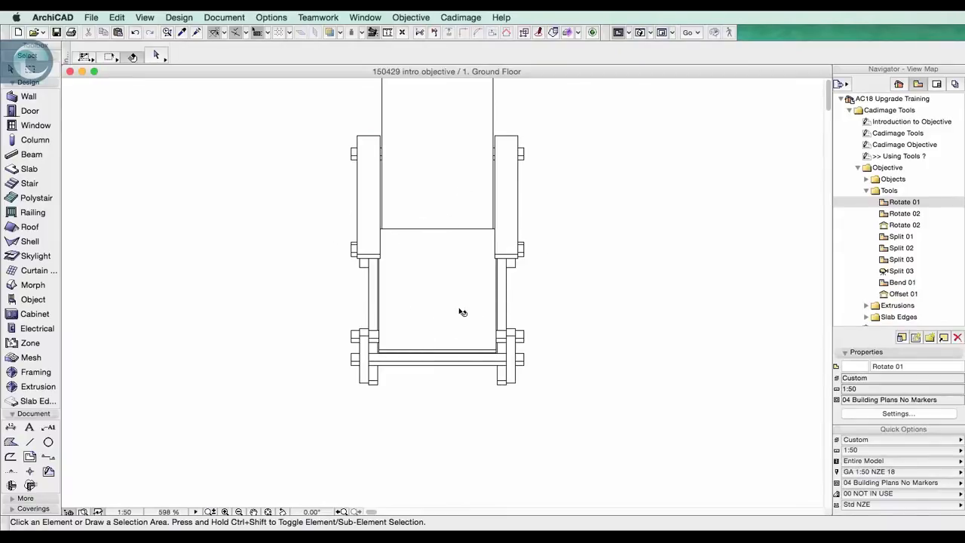
{"action": "mouse_move", "coordinate": [531, 281]}
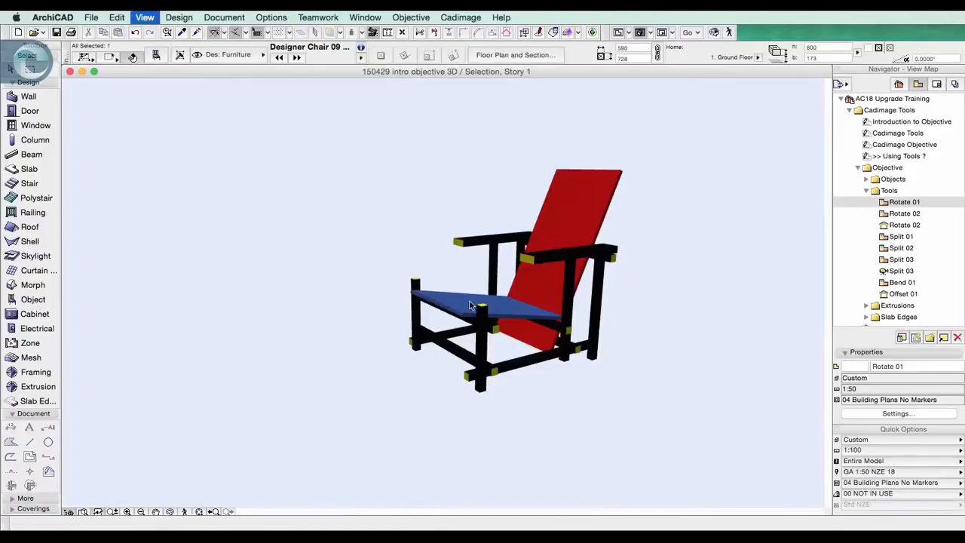
Check the tipped-over chair in the 3D view, then move to the Rotate 02 elevation
{"action": "left_click_drag", "start_coordinate": [468, 302], "coordinate": [603, 309]}
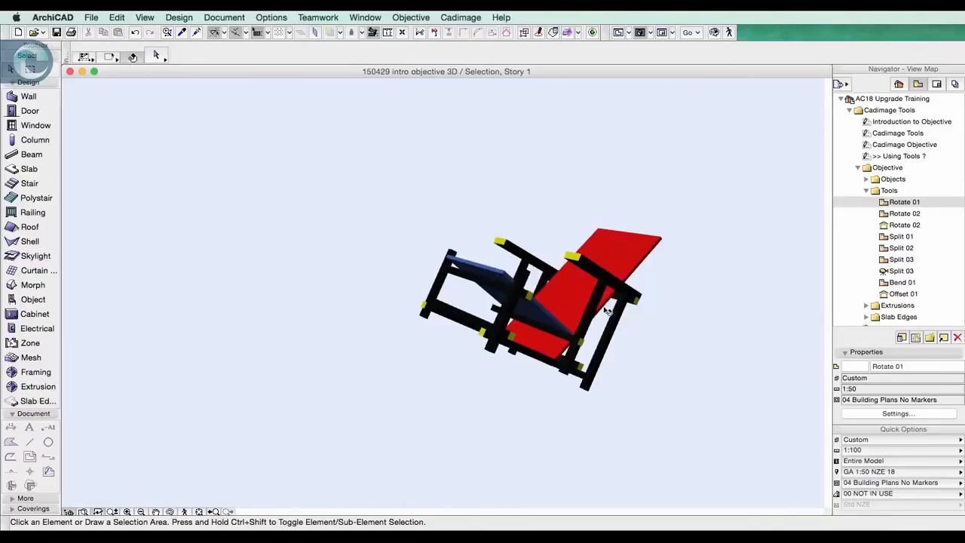
{"action": "left_click", "coordinate": [905, 213]}
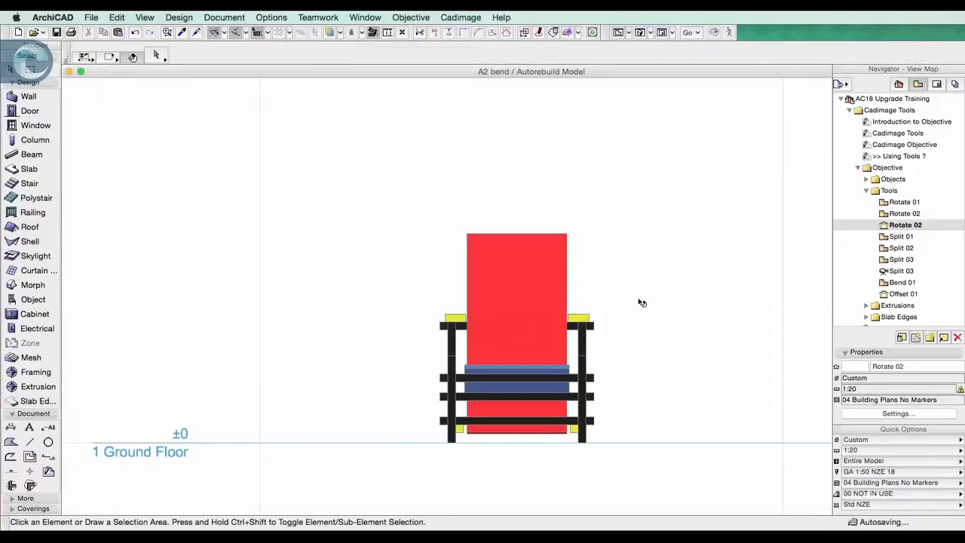
Tilt the elevation chair about -56° around its back with Objective Rotate, then open Split 01
{"action": "left_click", "coordinate": [516, 332]}
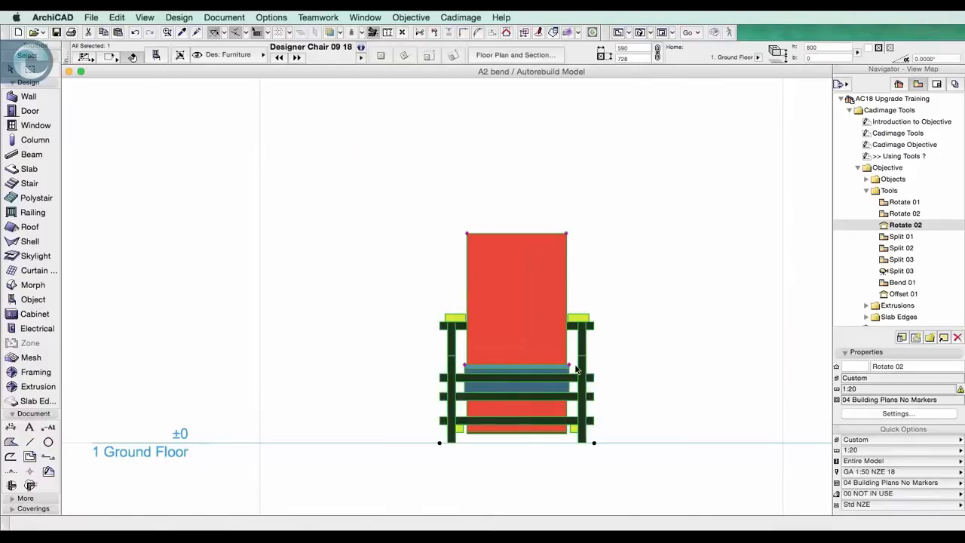
{"action": "left_click", "coordinate": [410, 17]}
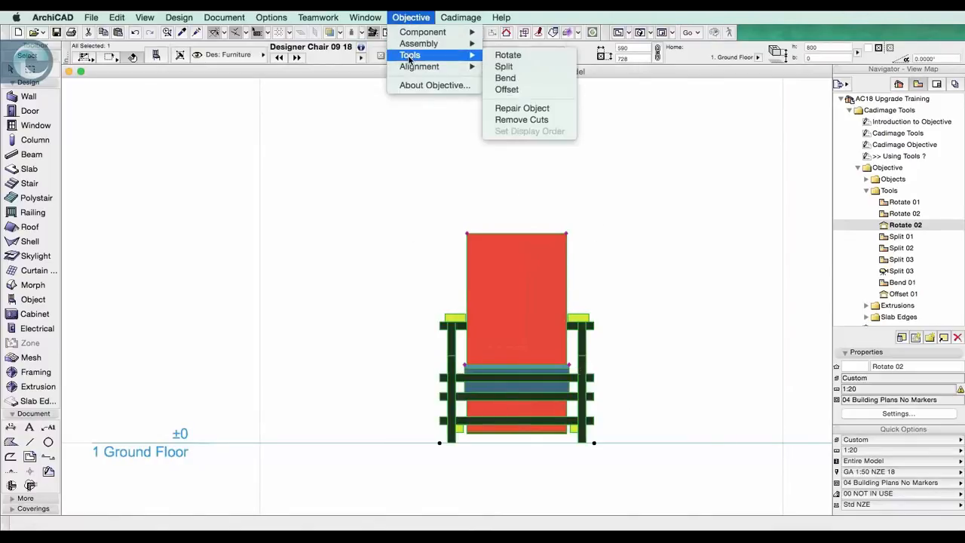
{"action": "left_click", "coordinate": [508, 54]}
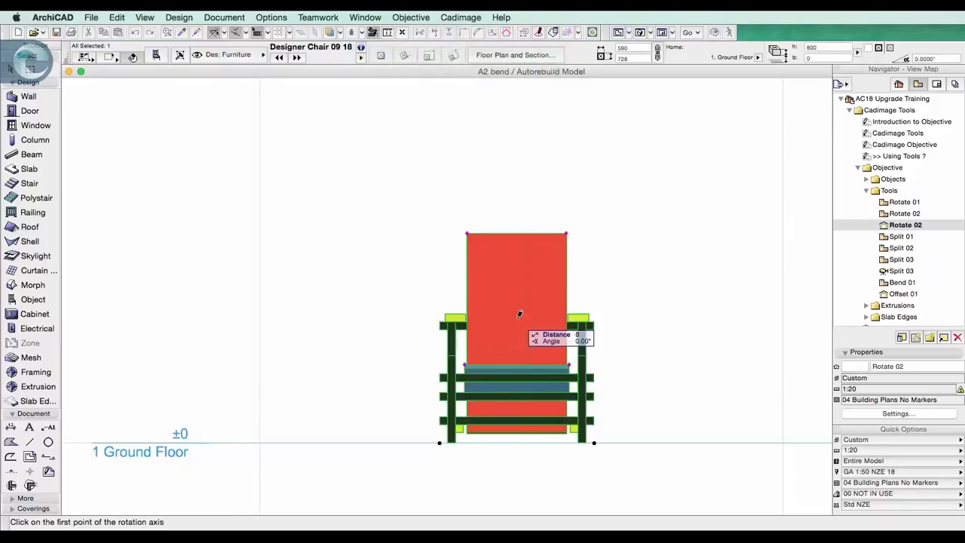
{"action": "left_click", "coordinate": [515, 317]}
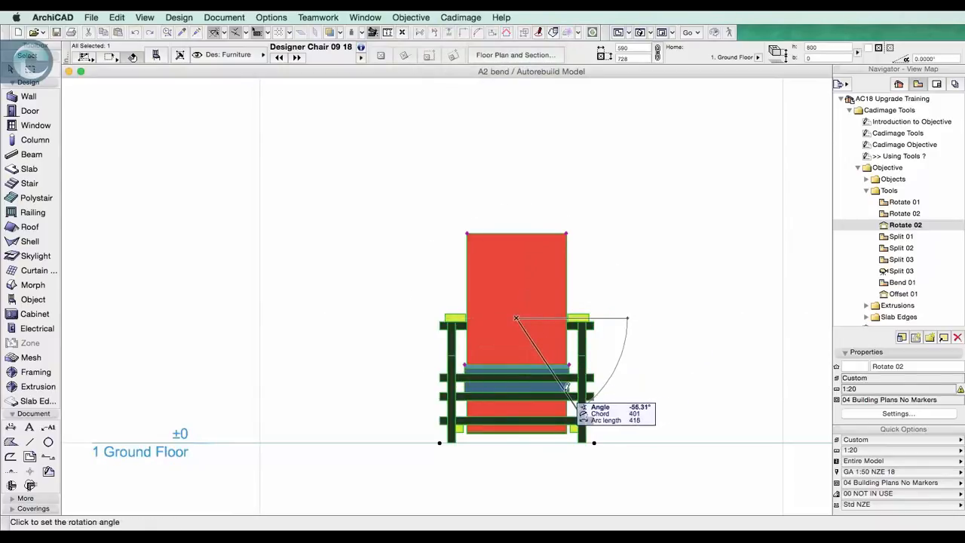
{"action": "left_click", "coordinate": [565, 387]}
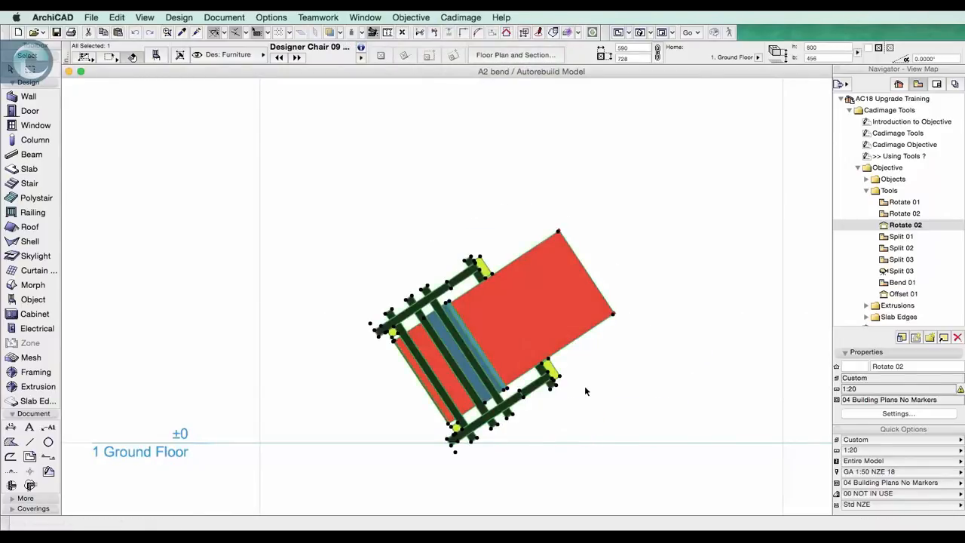
{"action": "mouse_move", "coordinate": [444, 398]}
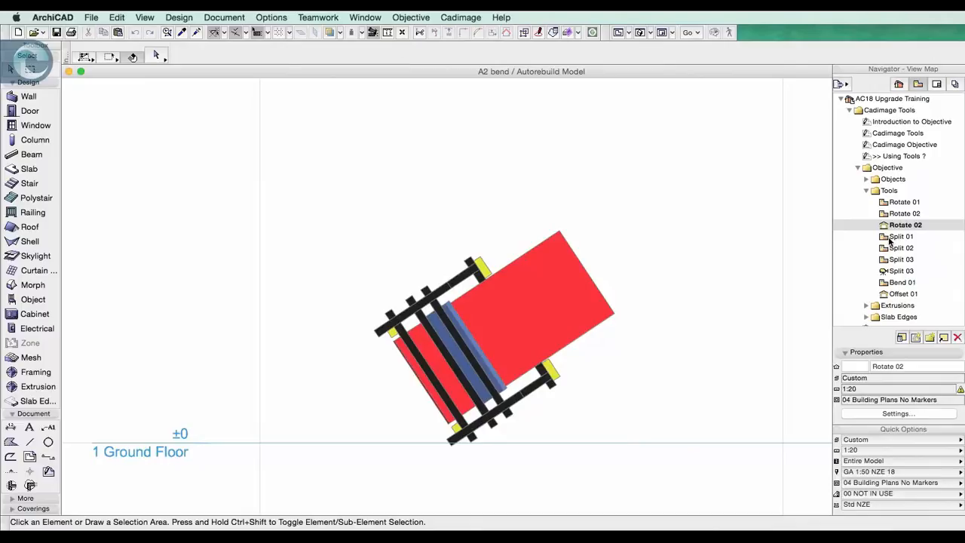
{"action": "double_click", "coordinate": [901, 236]}
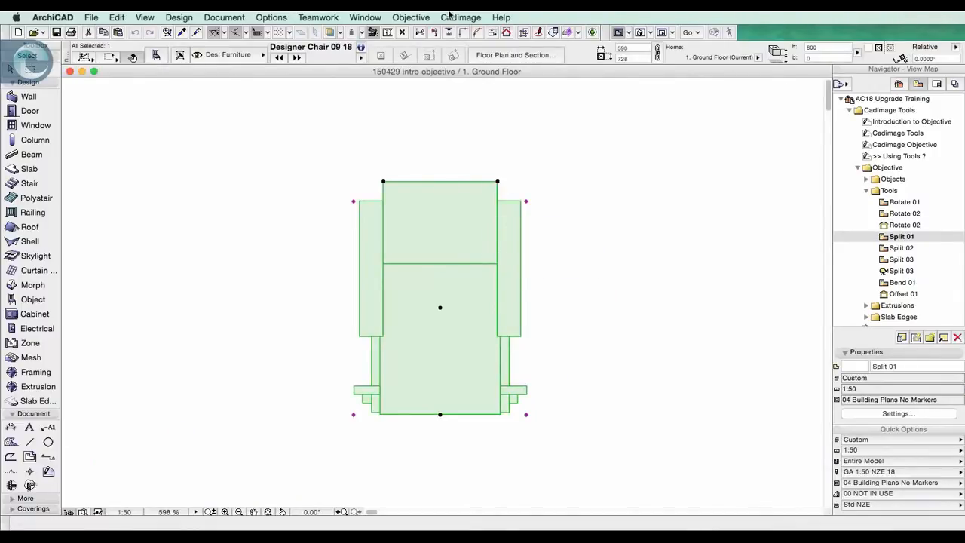
Start the Objective Split tool on the selected chair in the Split 01 plan
{"action": "left_click", "coordinate": [411, 17]}
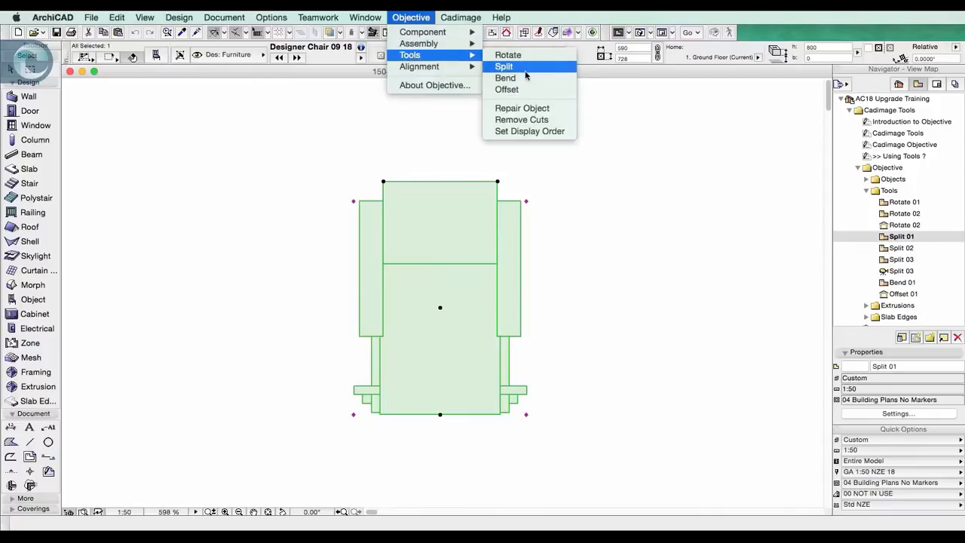
{"action": "left_click", "coordinate": [504, 67]}
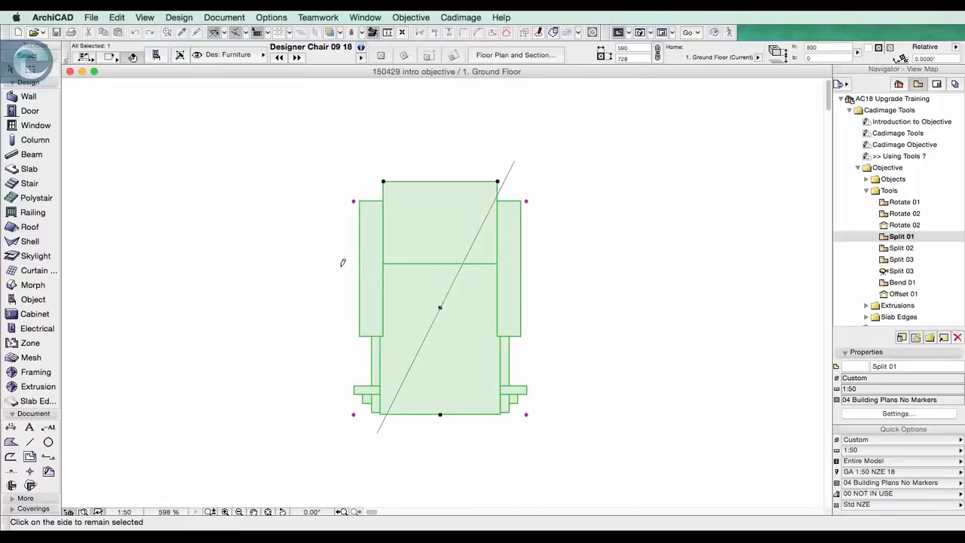
{"action": "mouse_move", "coordinate": [339, 259]}
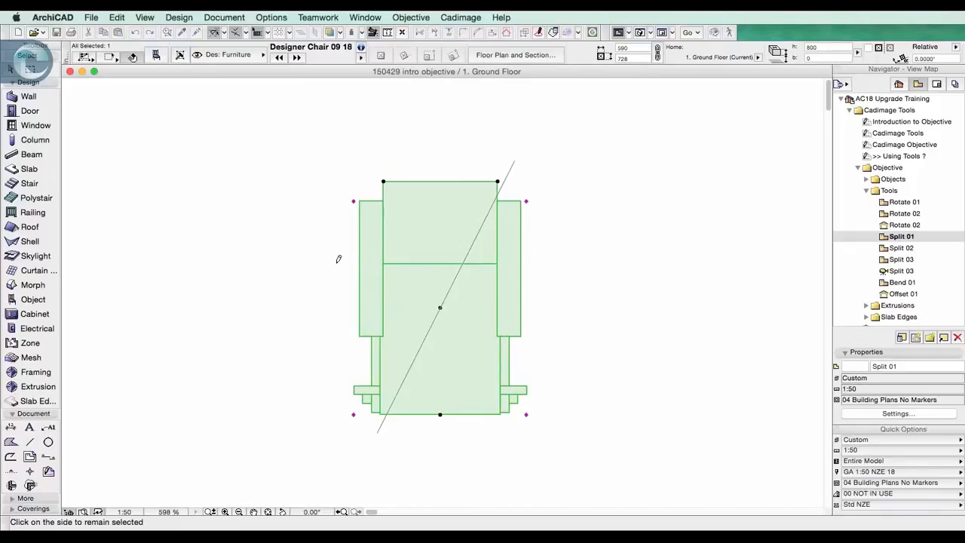
{"action": "mouse_move", "coordinate": [335, 255]}
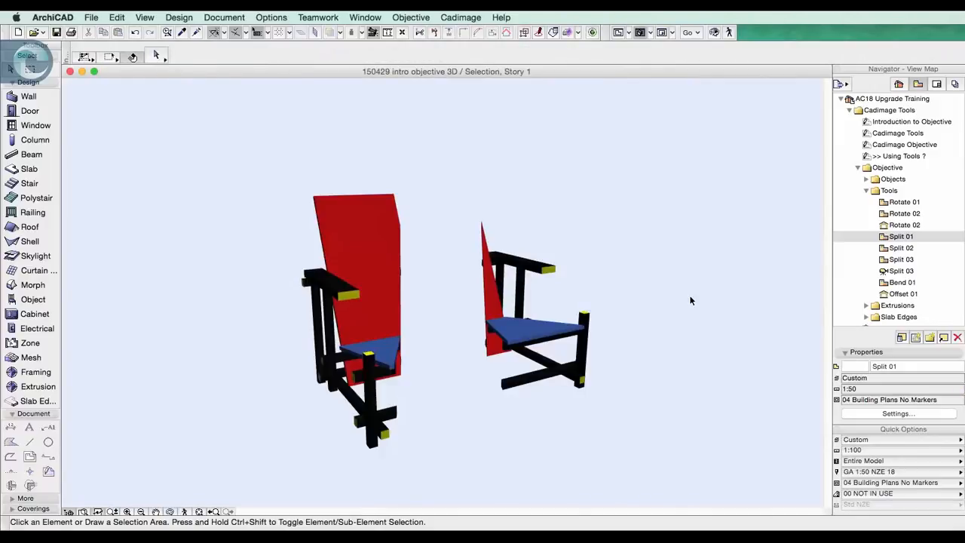
{"action": "mouse_move", "coordinate": [338, 318]}
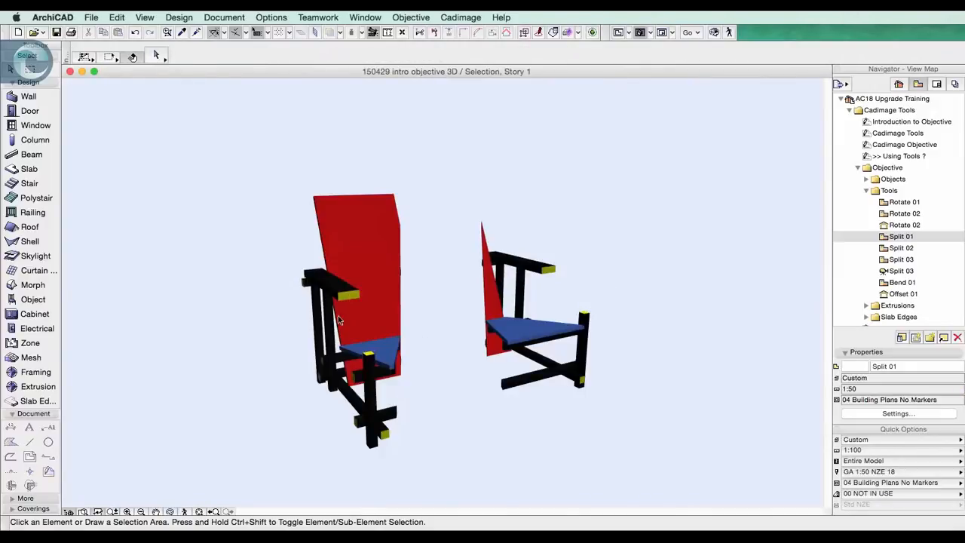
Select the left half of the split chair in the 3D window
{"action": "left_click", "coordinate": [355, 316]}
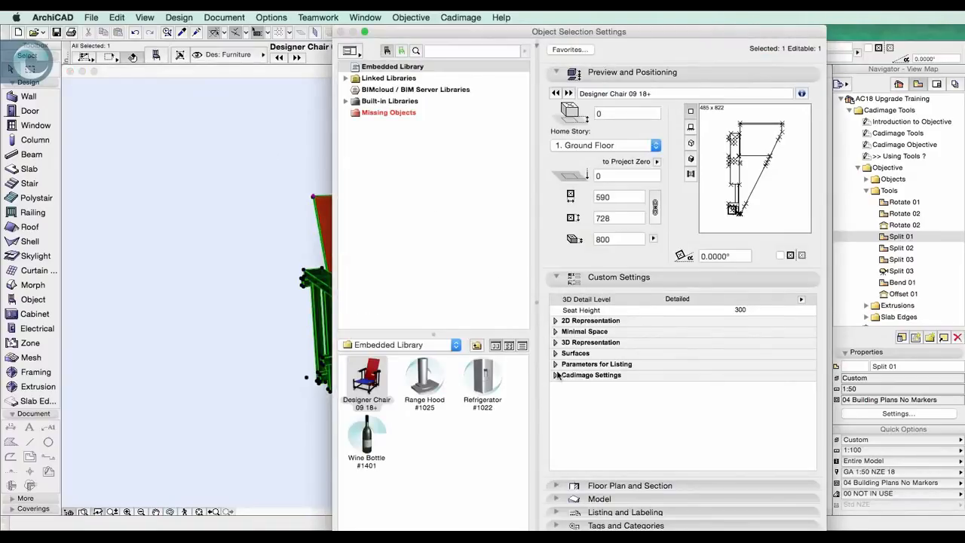
Expand the chair's Surfaces settings and give the seat Paint - Alizarin Carmine
{"action": "left_click", "coordinate": [556, 352]}
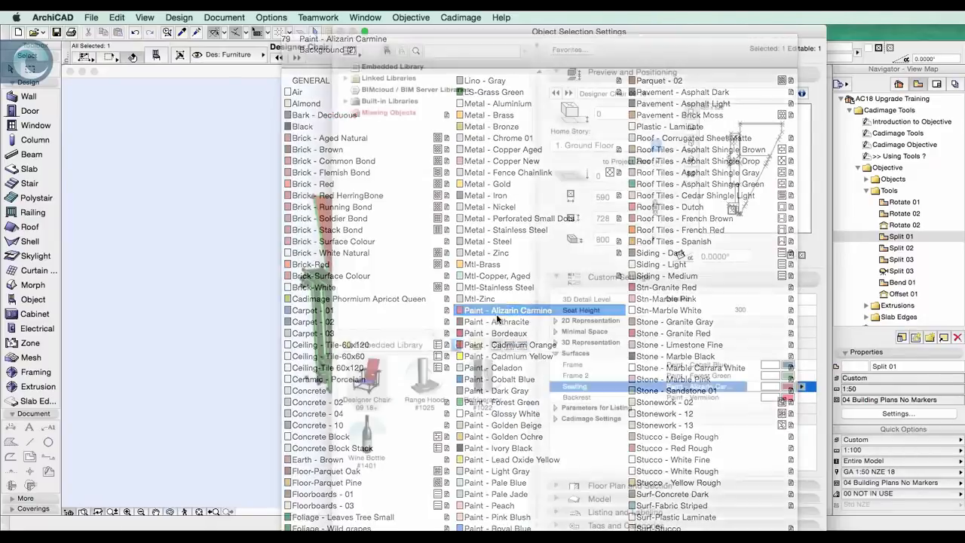
{"action": "left_click", "coordinate": [495, 481]}
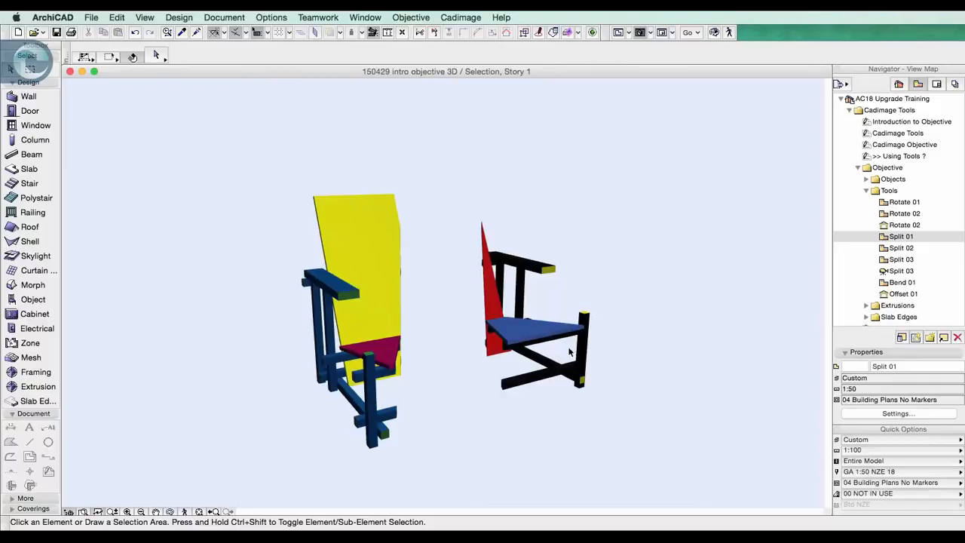
{"action": "mouse_move", "coordinate": [823, 263]}
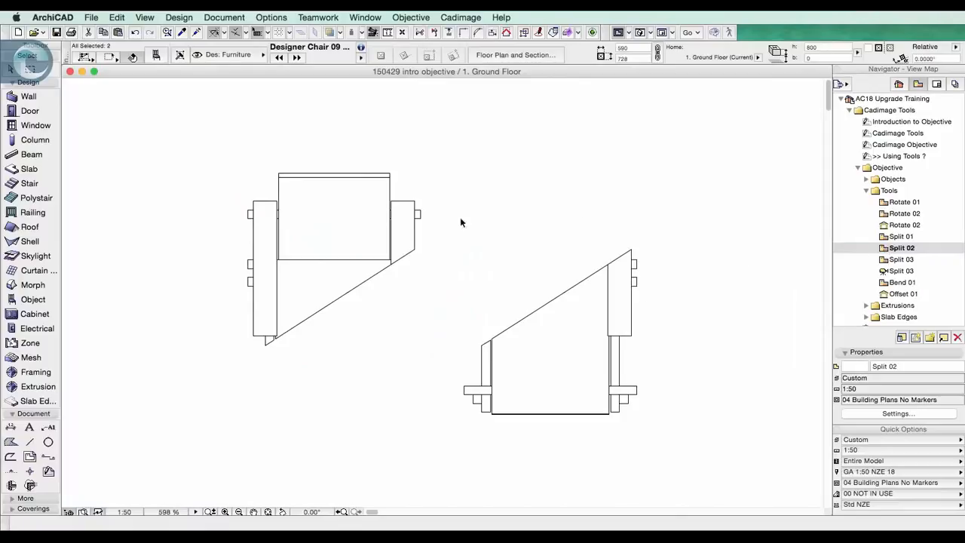
{"action": "mouse_move", "coordinate": [716, 329]}
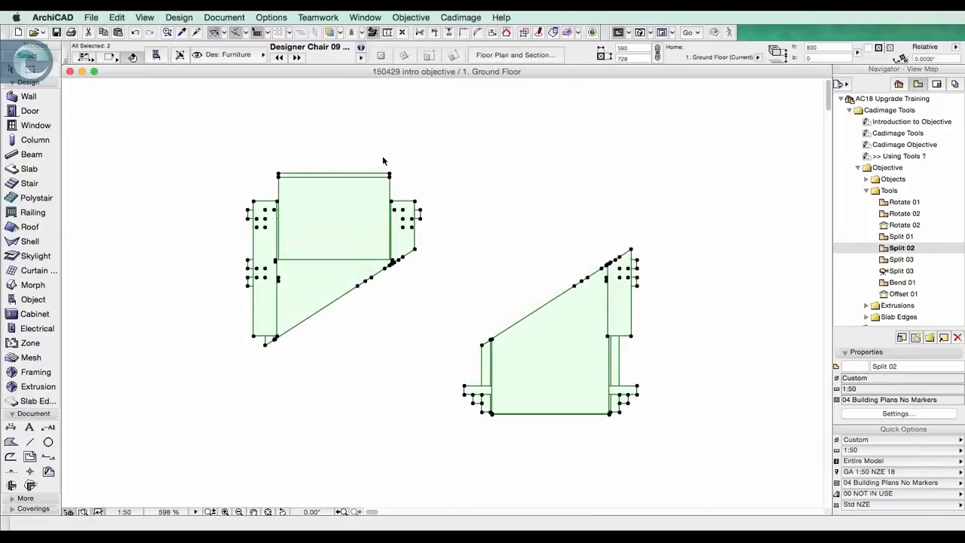
Apply Objective Remove Cuts to both chair halves on the Split 02 plan
{"action": "left_click", "coordinate": [410, 17]}
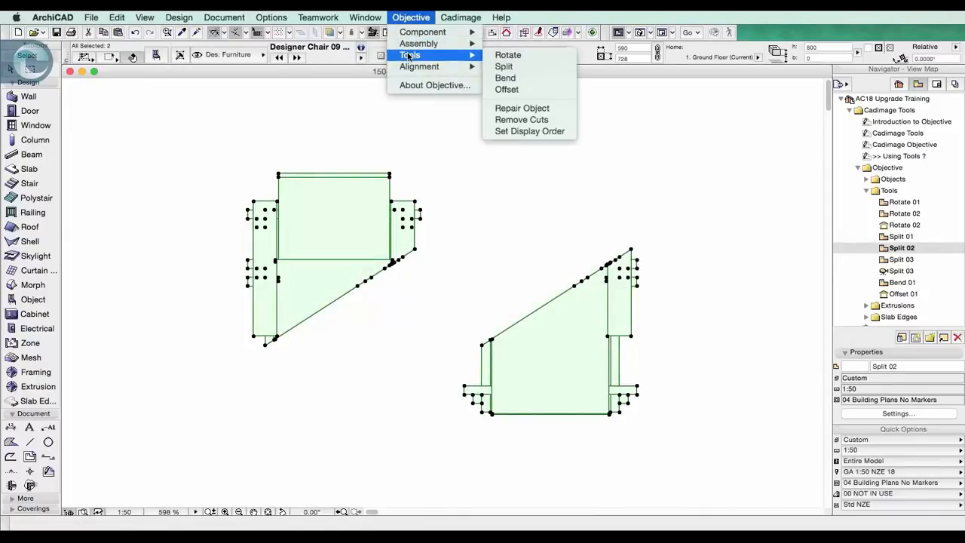
{"action": "mouse_move", "coordinate": [521, 120]}
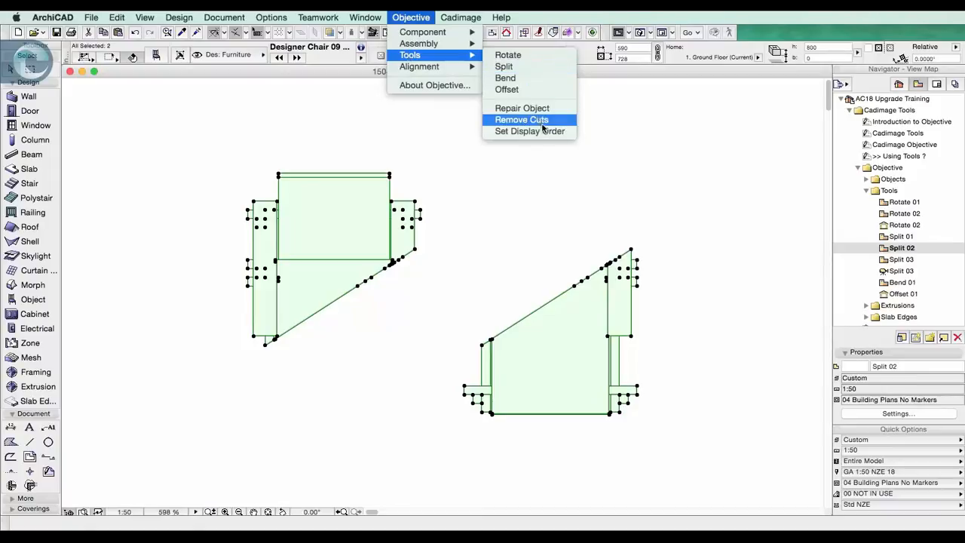
{"action": "left_click", "coordinate": [520, 119]}
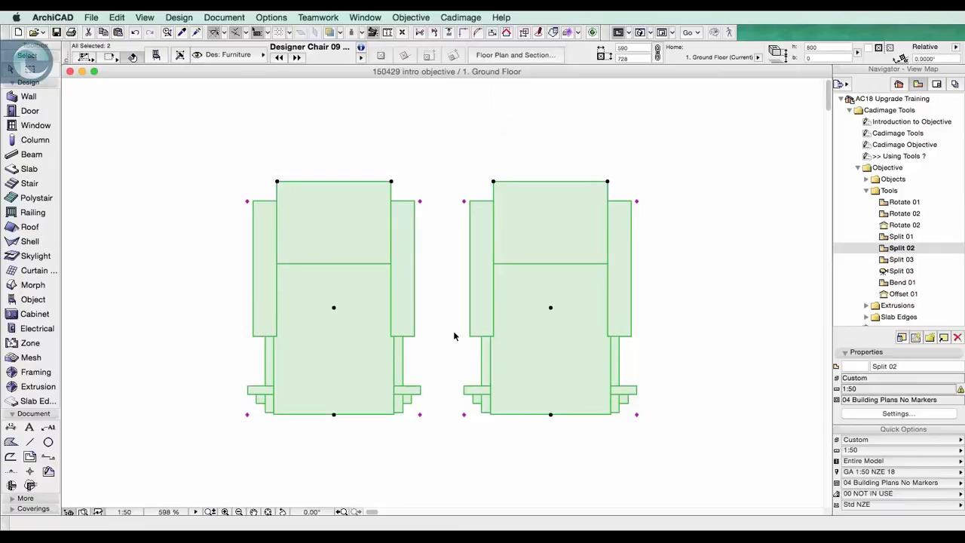
{"action": "mouse_move", "coordinate": [487, 429]}
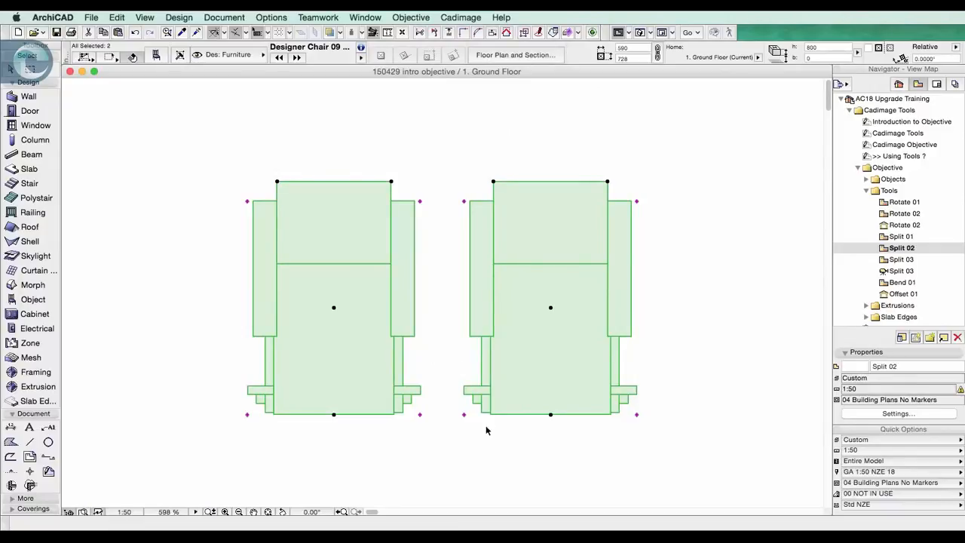
{"action": "mouse_move", "coordinate": [463, 466]}
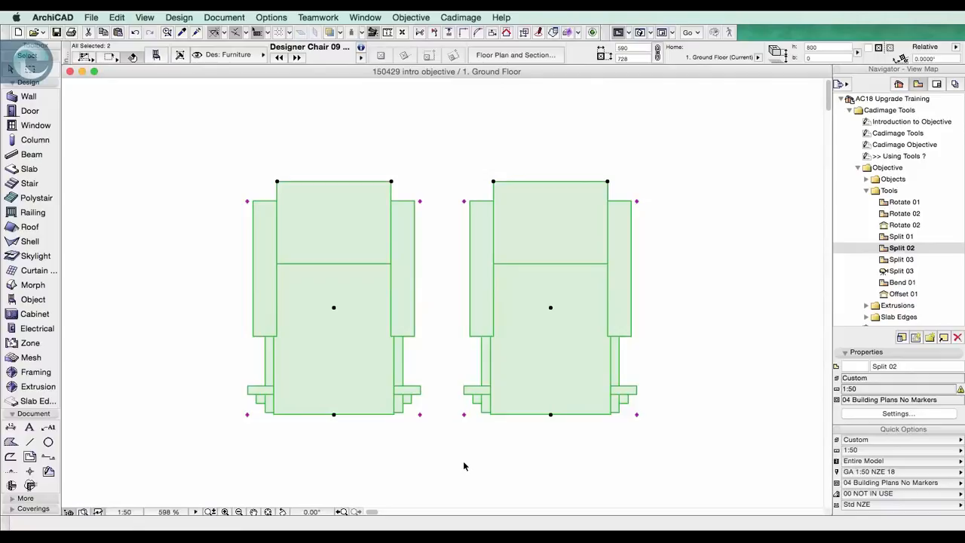